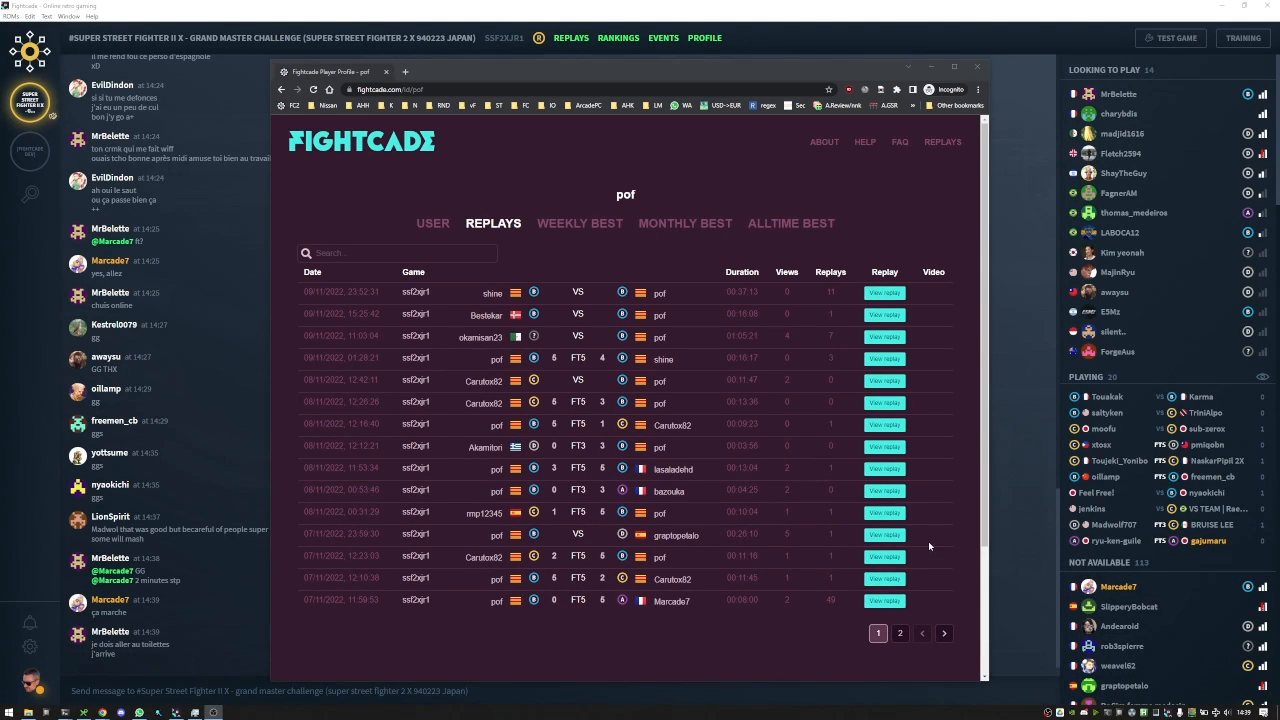
mouse_move(674, 396)
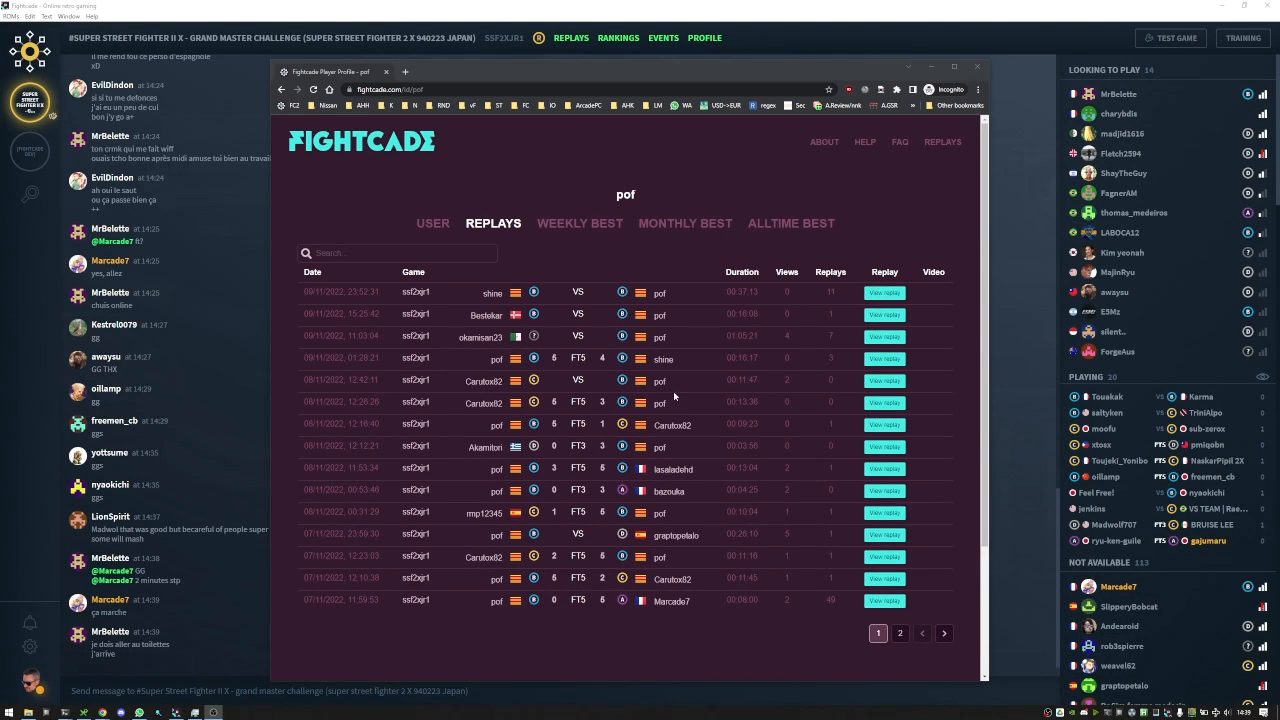
mouse_move(852, 335)
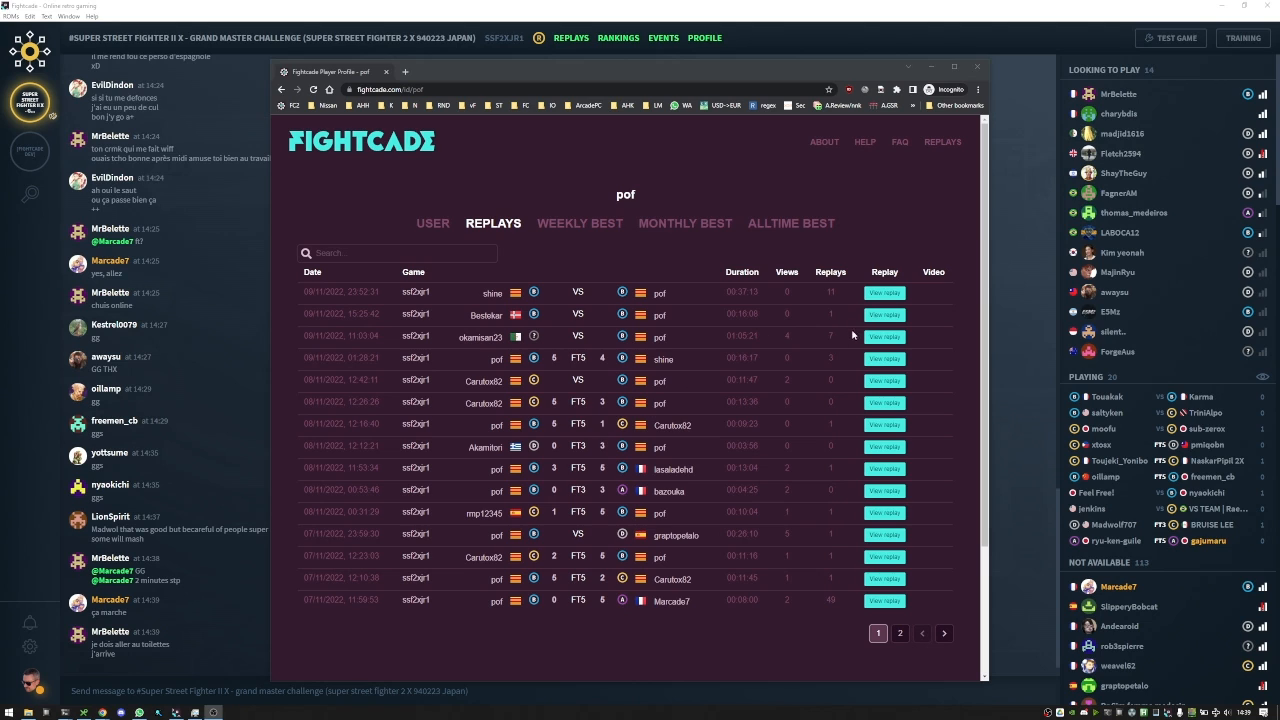
mouse_move(883, 335)
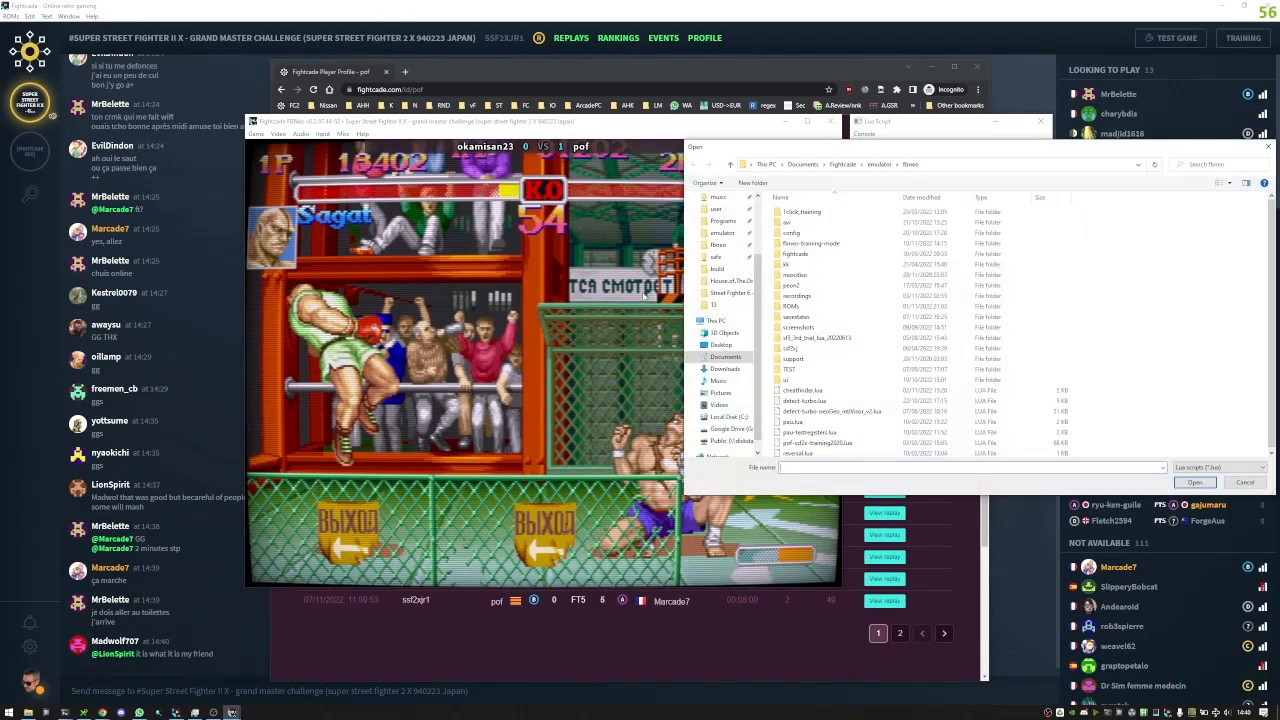
Load and run the fbneo-training-mode script from the fbneo-training-mode folder.
double_click(810, 242)
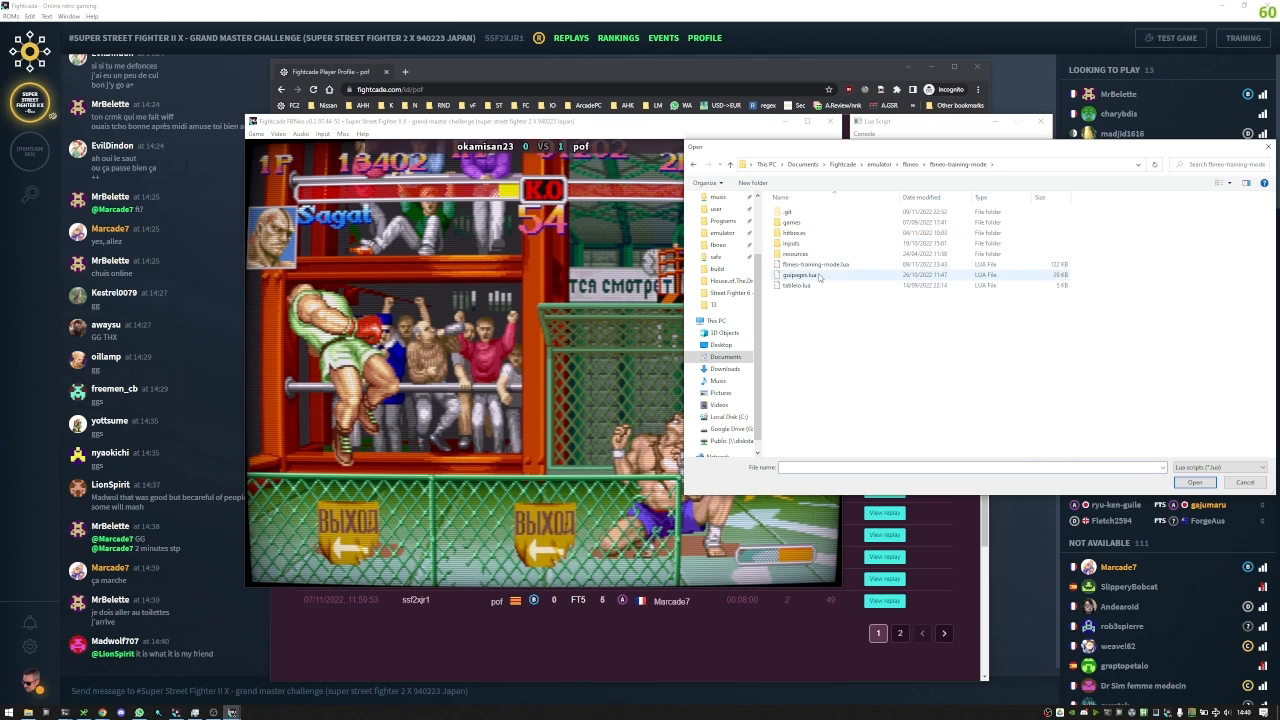
left_click(1193, 482)
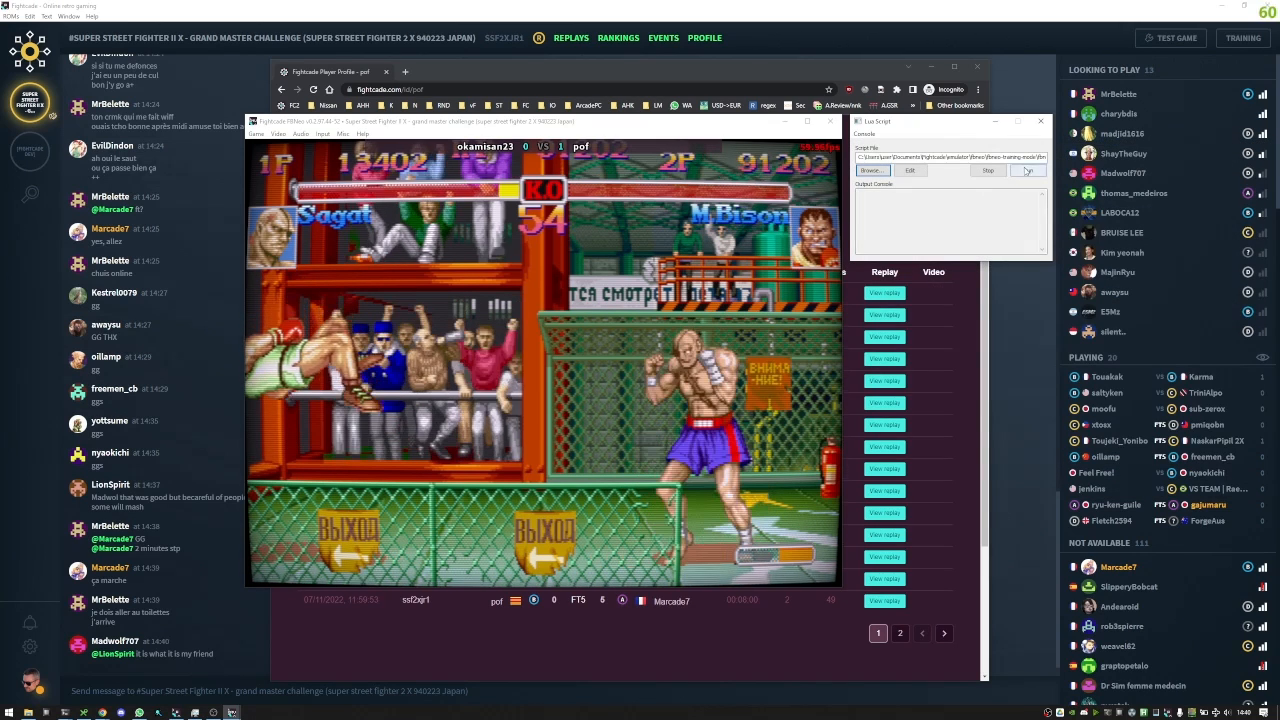
left_click(1026, 170)
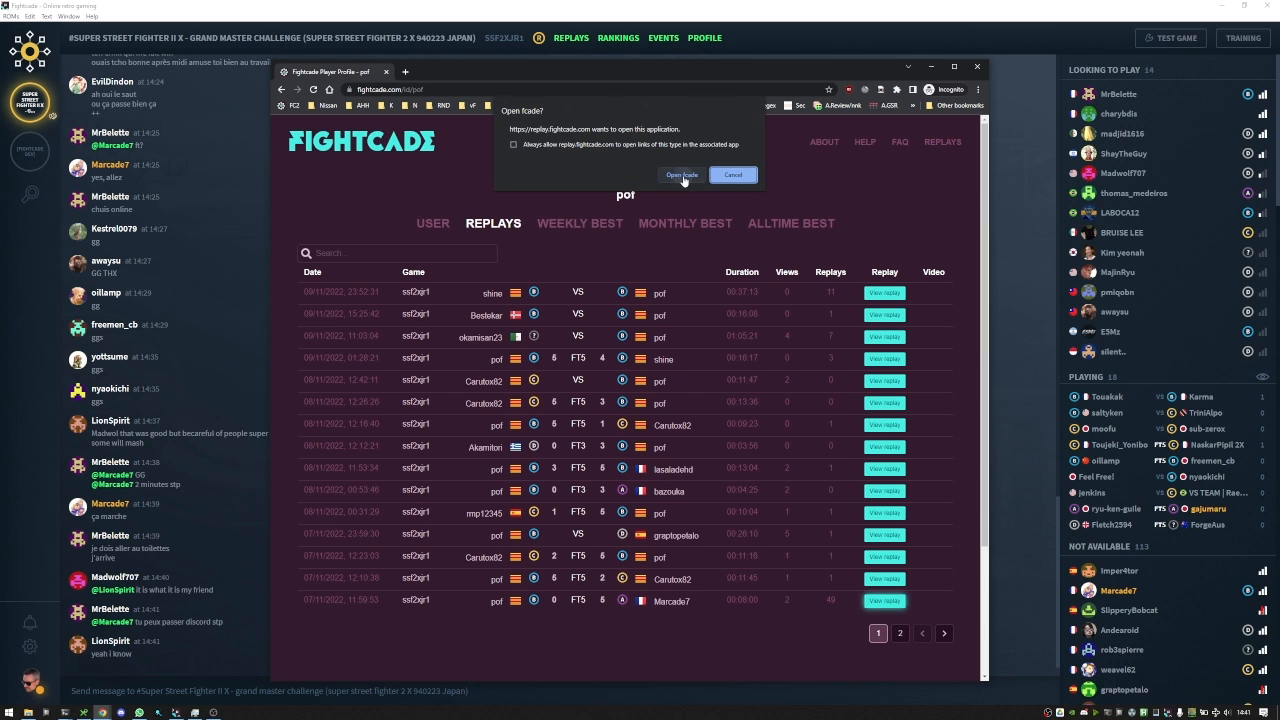
Open the pof vs Marcade7 replay with fbneo-training-mode.lua loaded, then close the replay window.
left_click(681, 175)
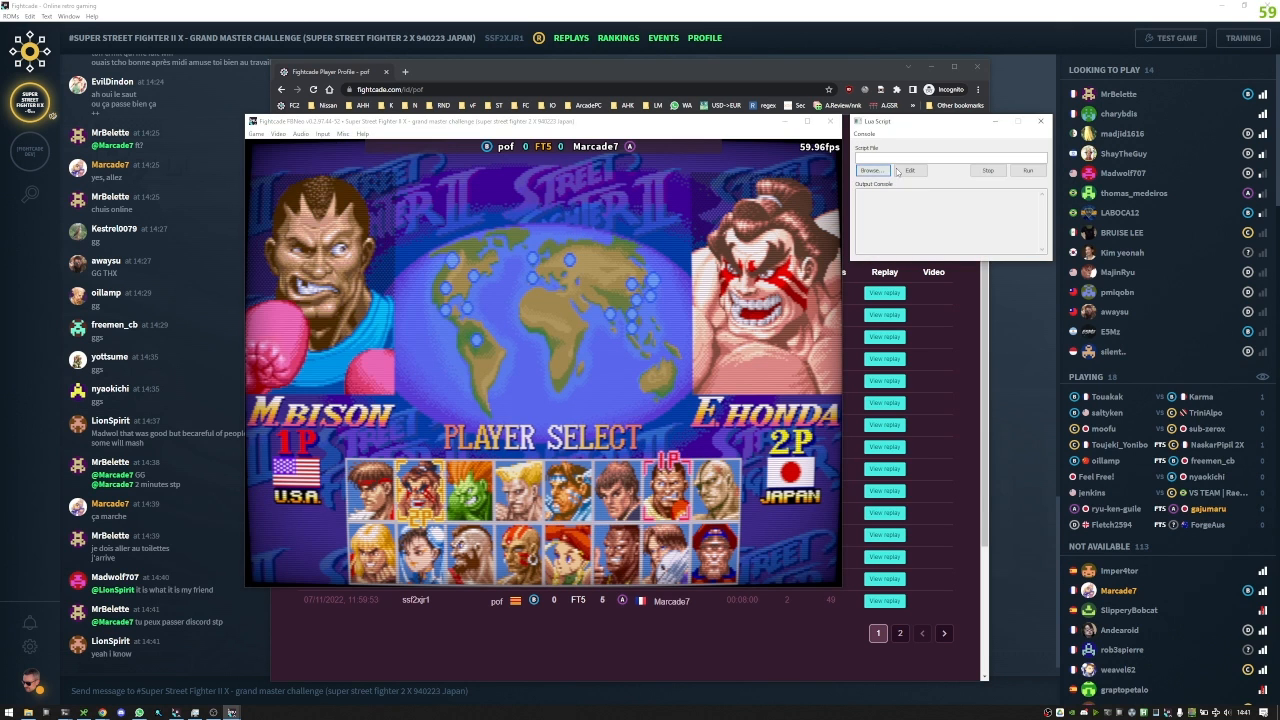
left_click(871, 170)
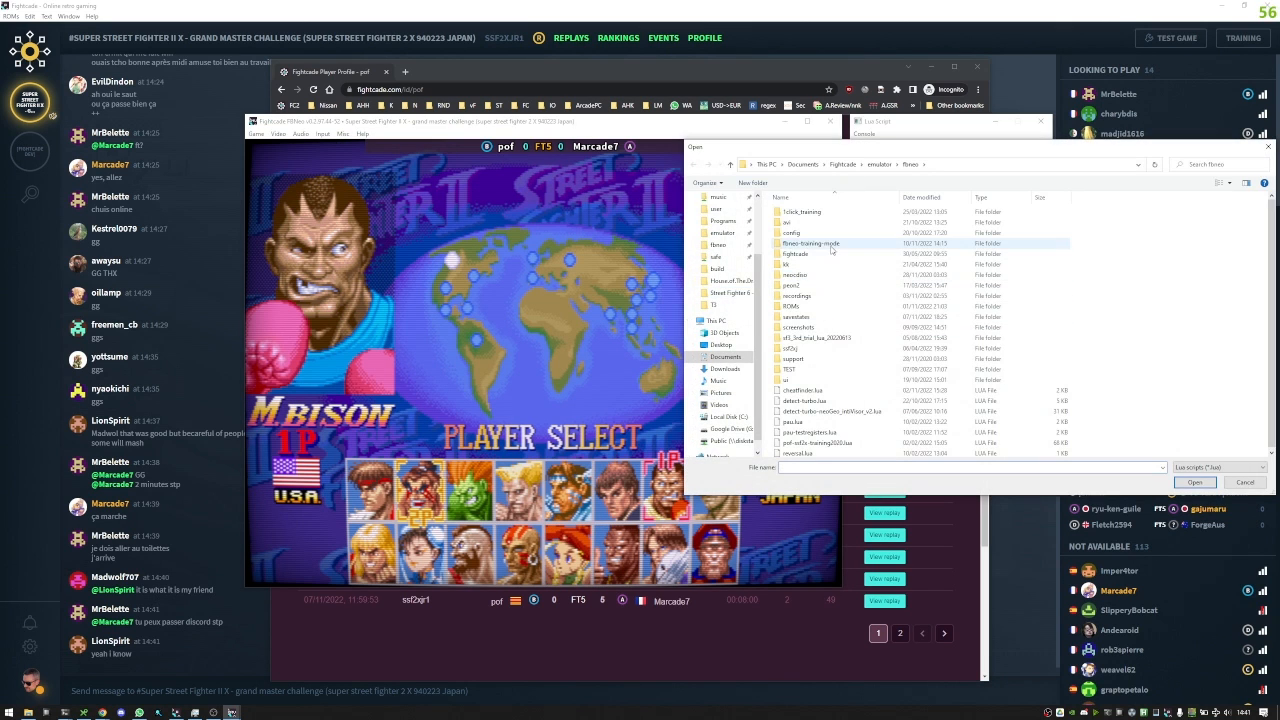
double_click(811, 243)
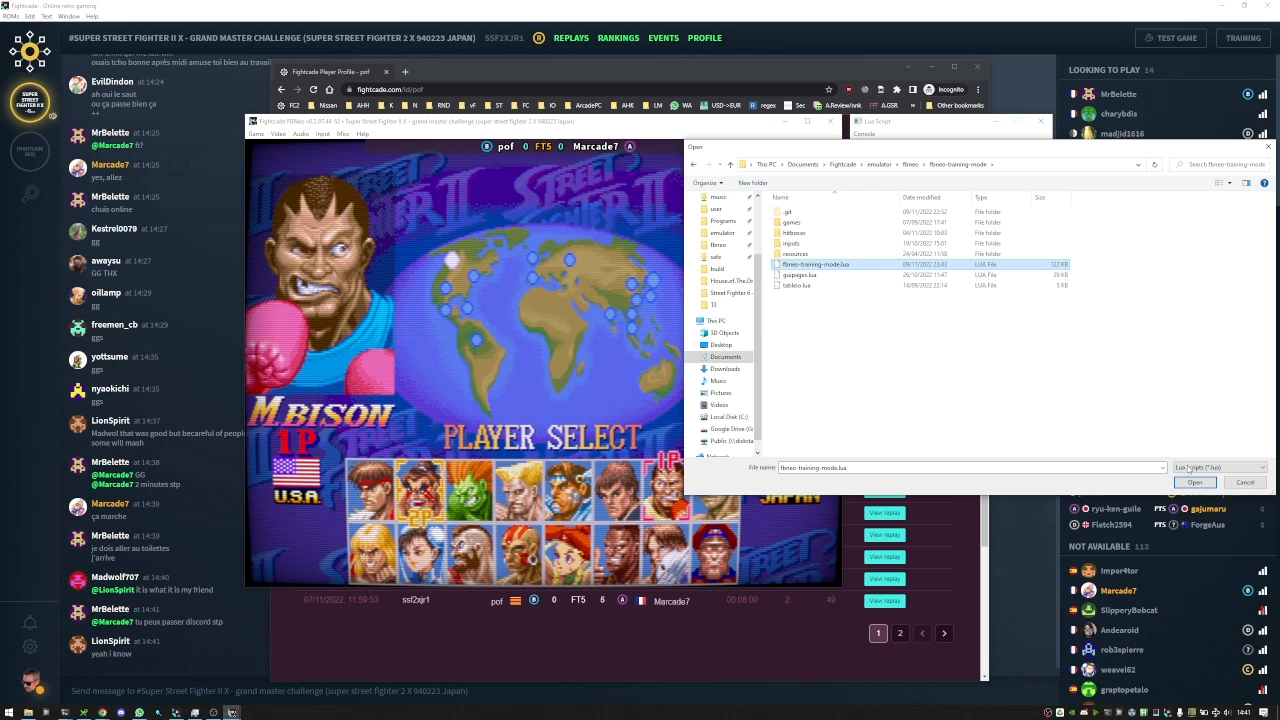
left_click(1194, 482)
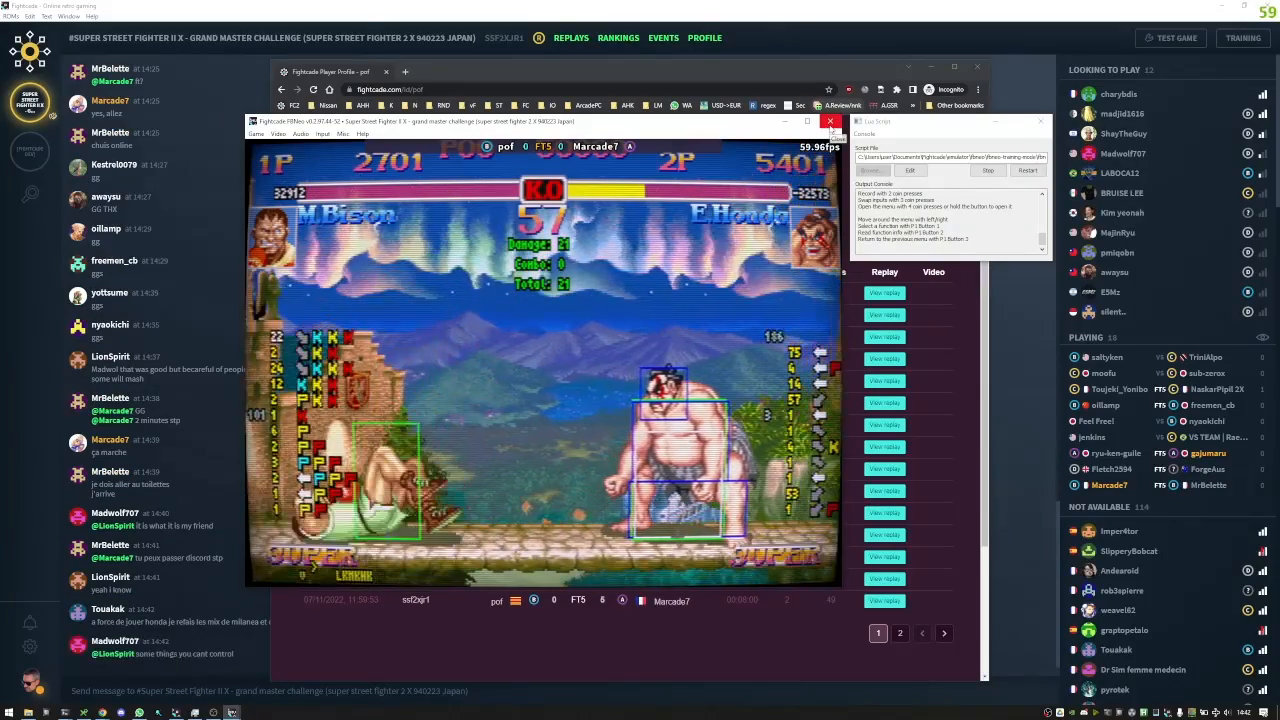
left_click(830, 121)
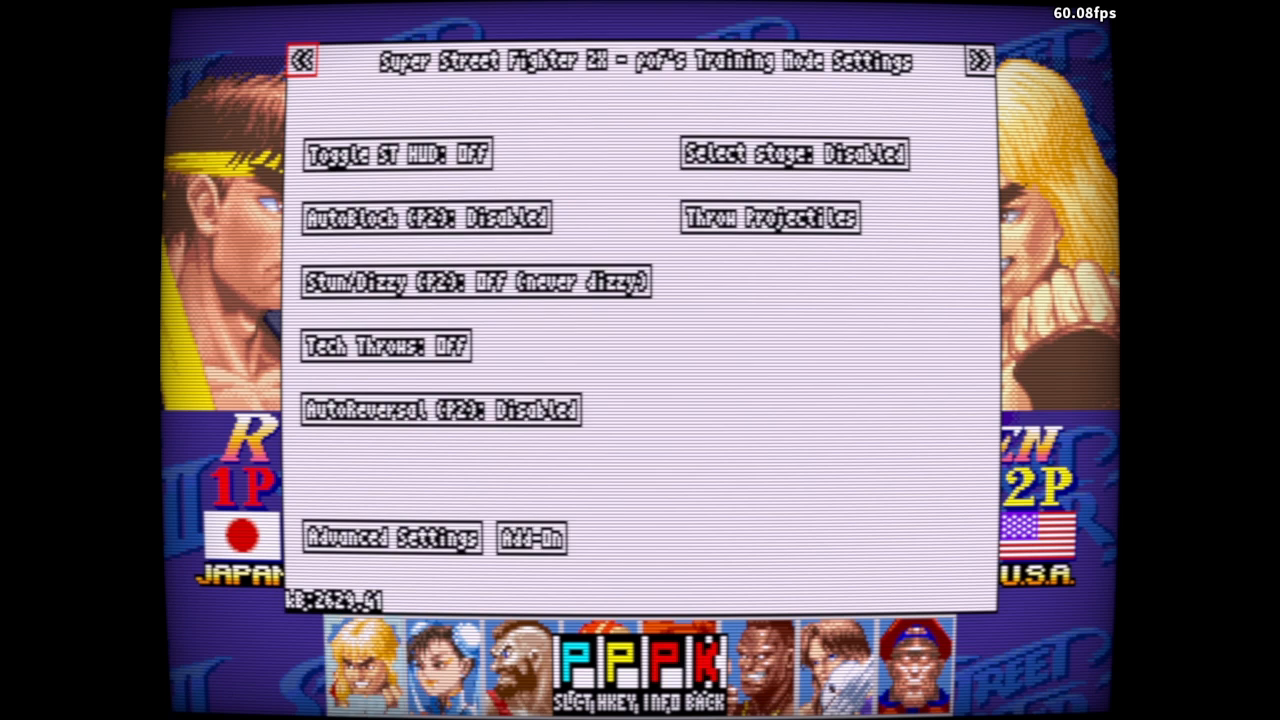
Play mission REPLAY_21774 from Add-On > Missions > Boxer, M.Bison versus E.Honda.
left_click(533, 538)
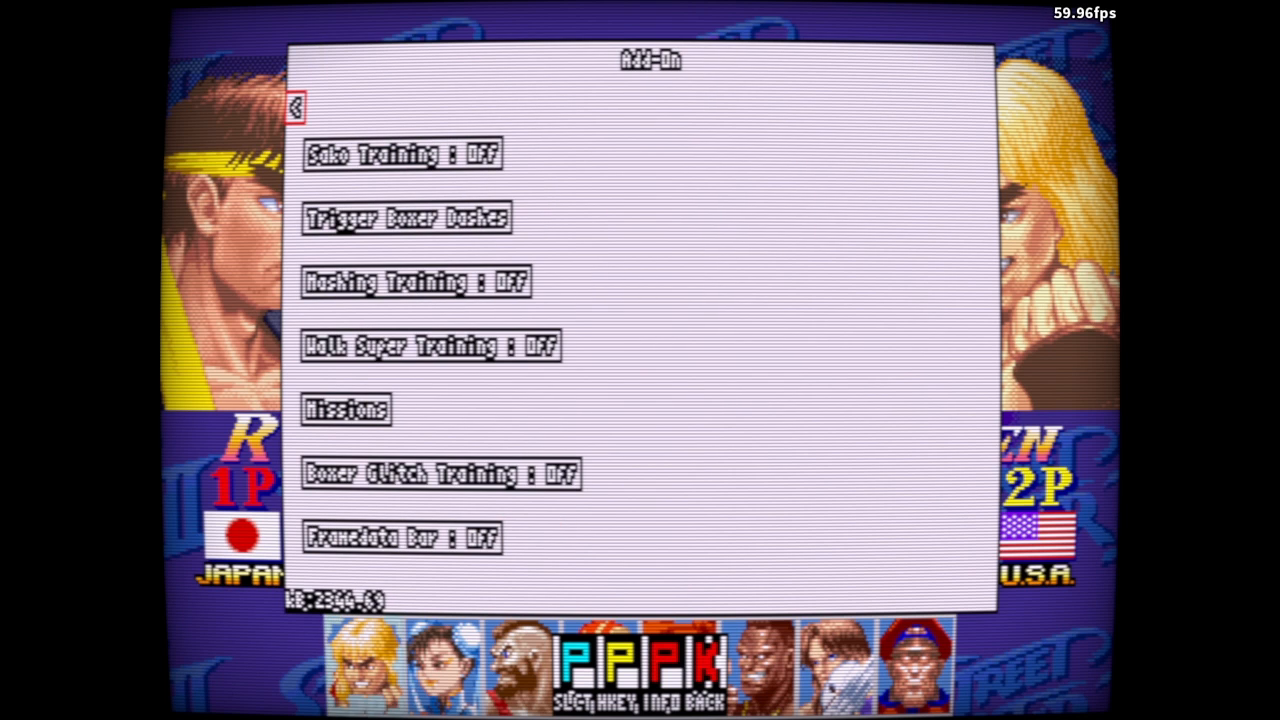
left_click(346, 410)
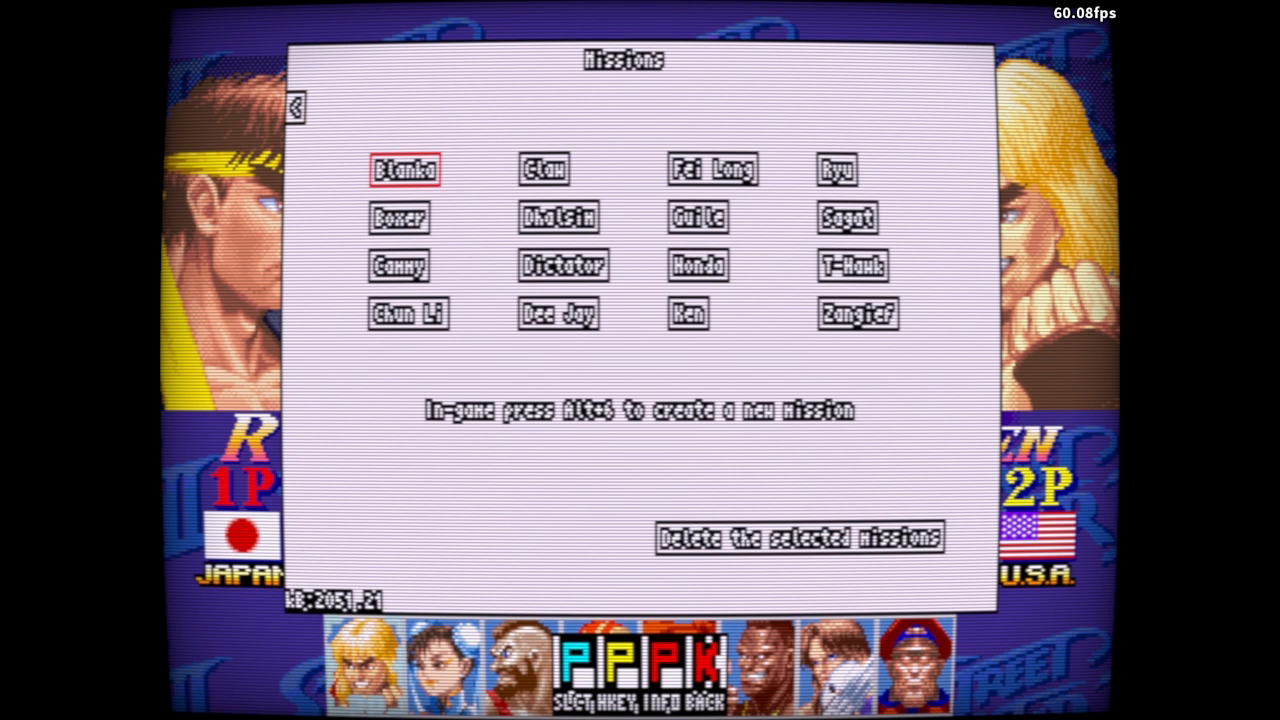
left_click(398, 218)
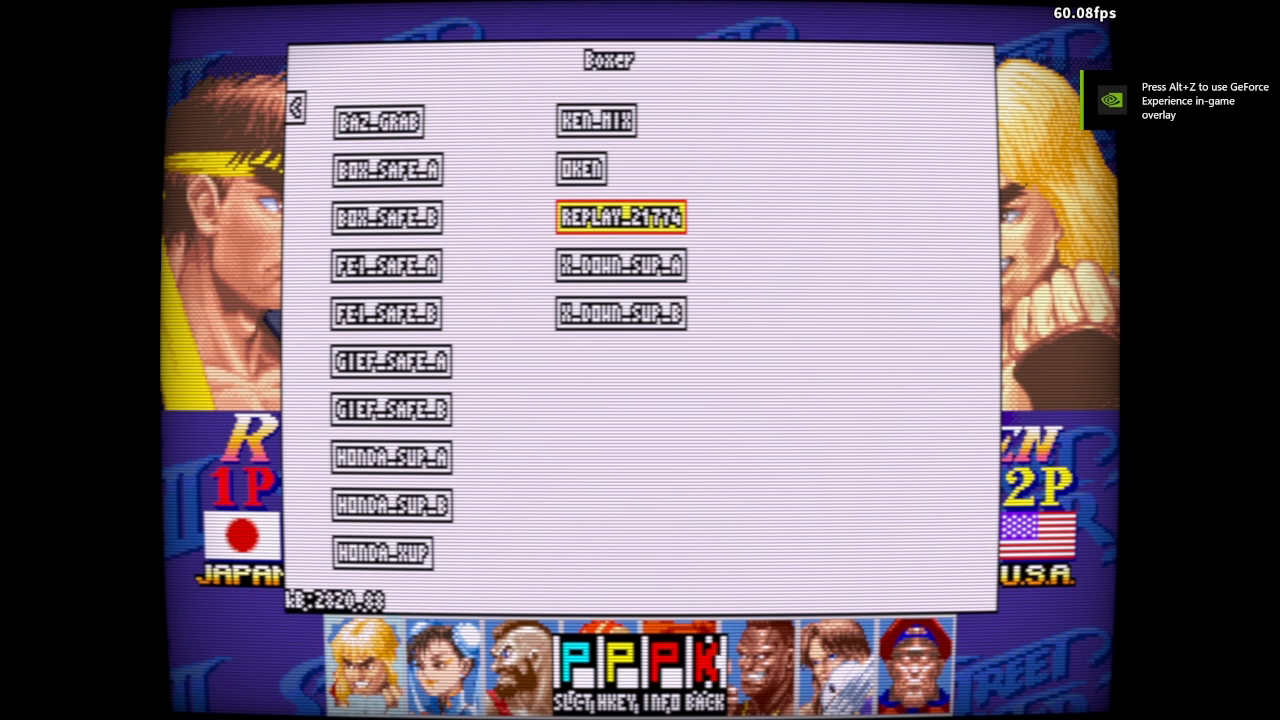
left_click(620, 217)
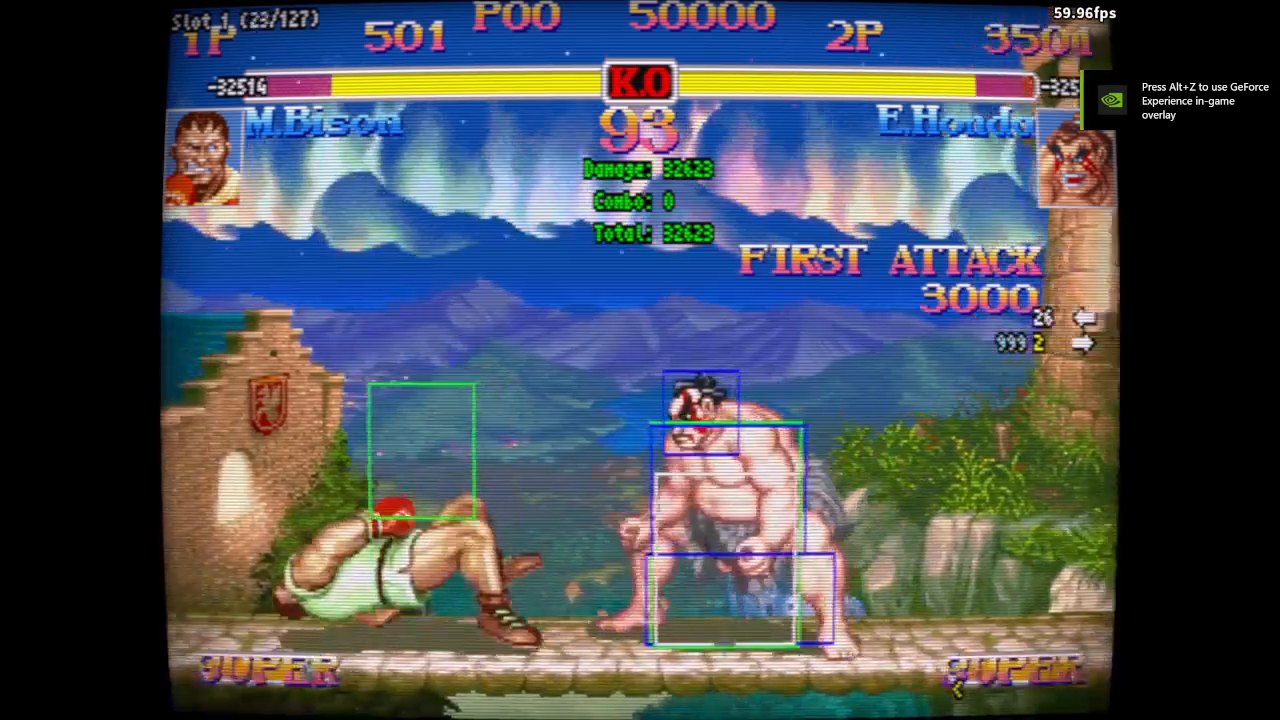